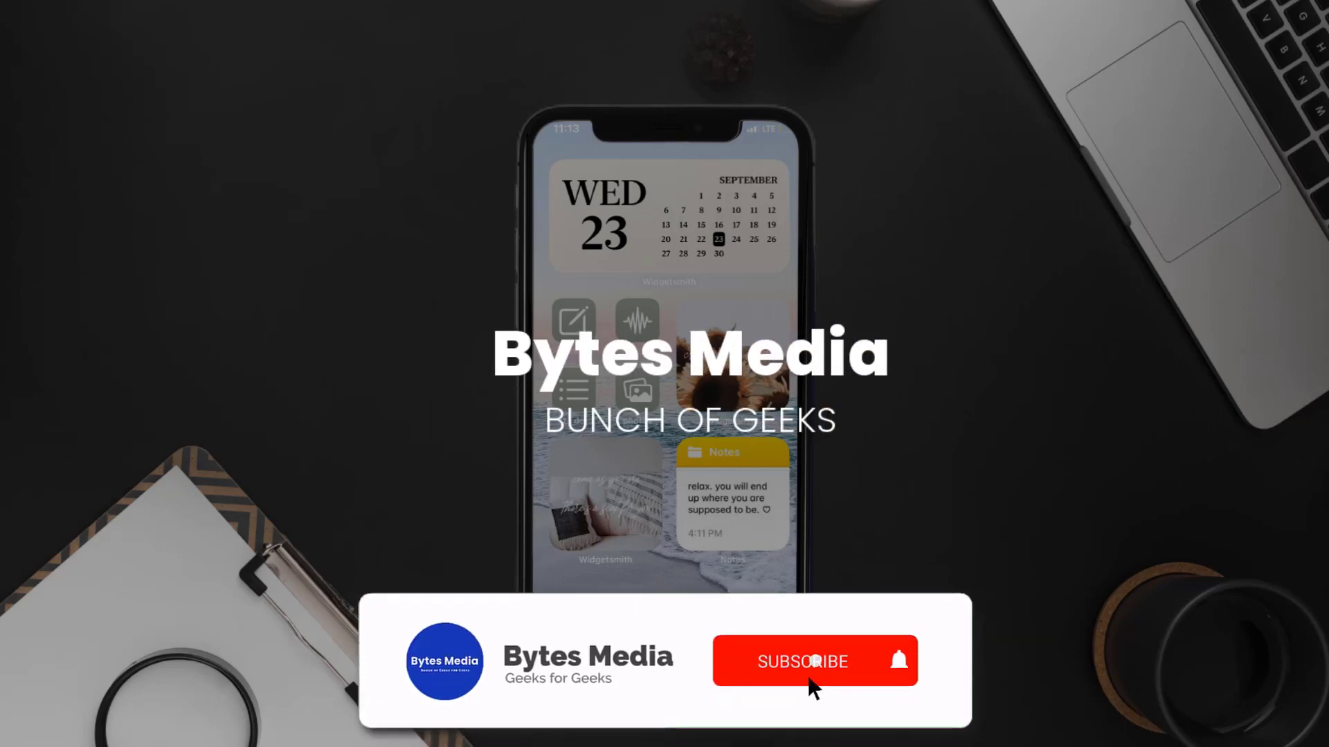
Step: Search 'speed test' in Safari and run Google's internet speed test
click(801, 662)
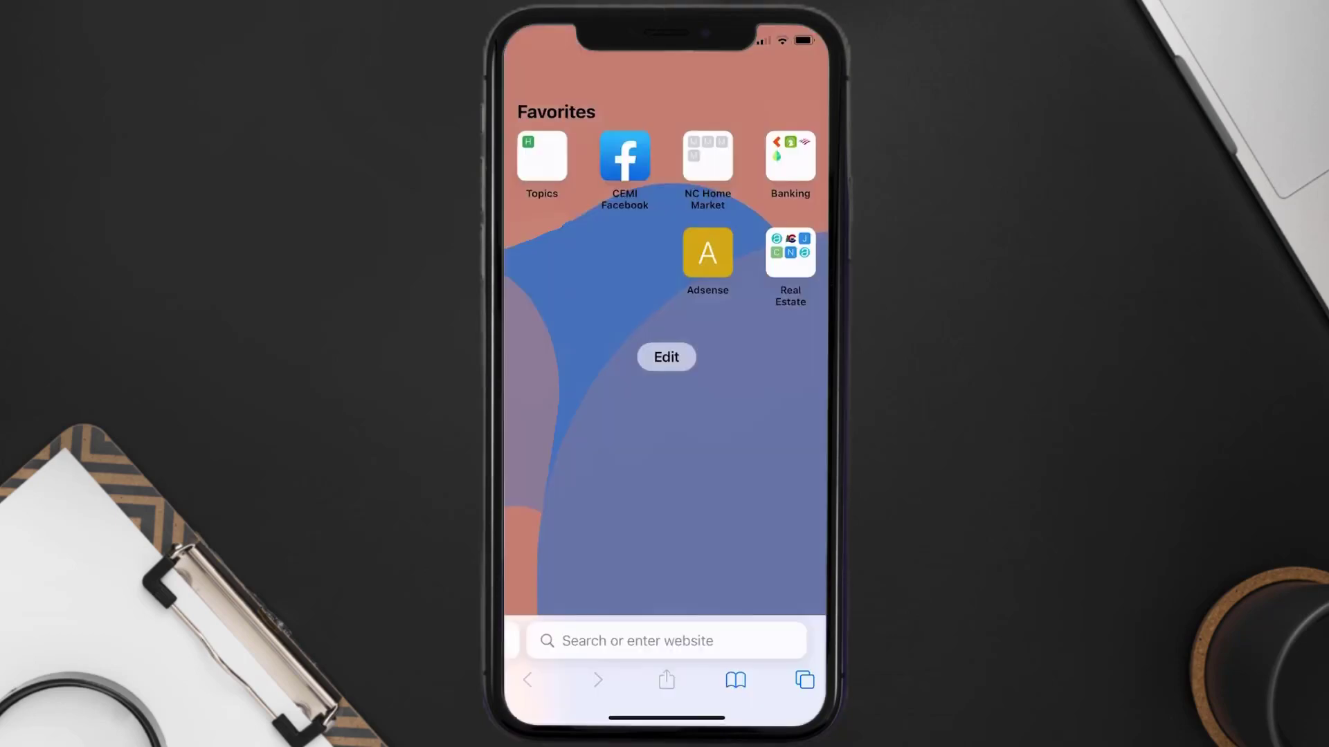
text(speed test)
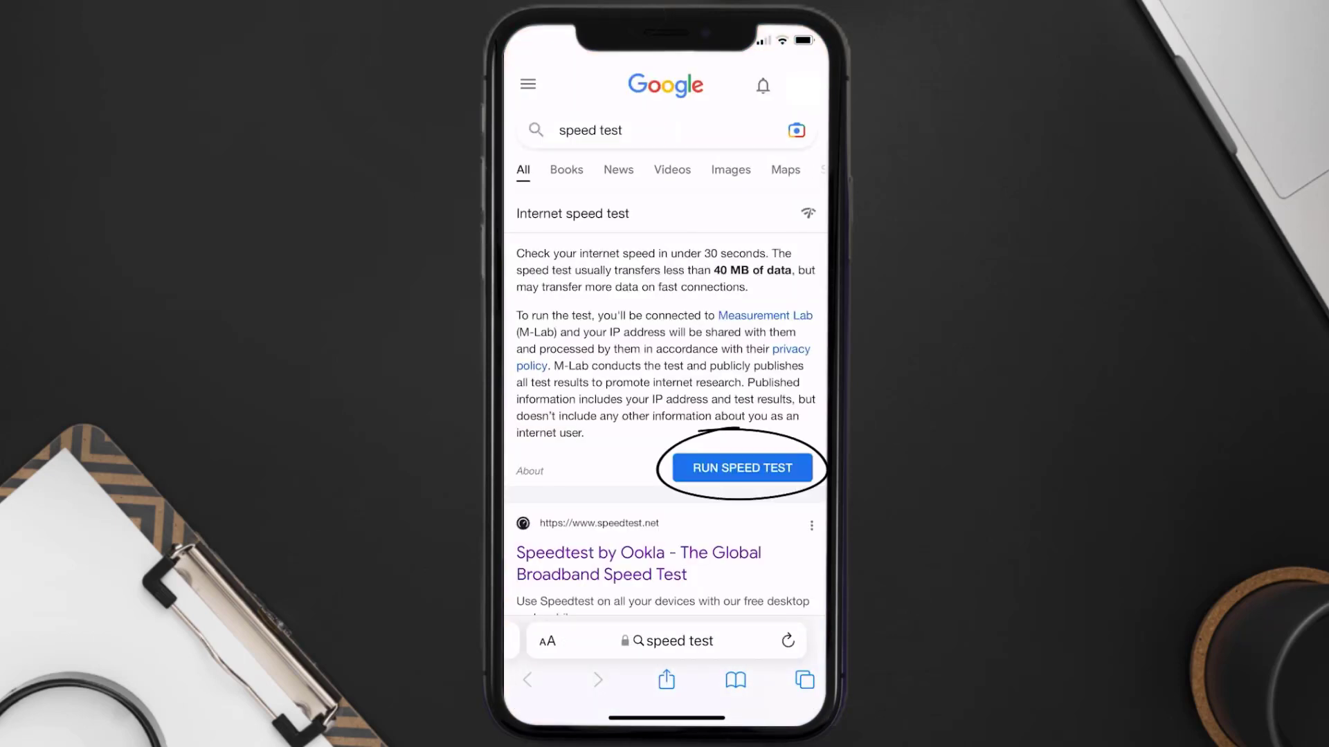
click(741, 468)
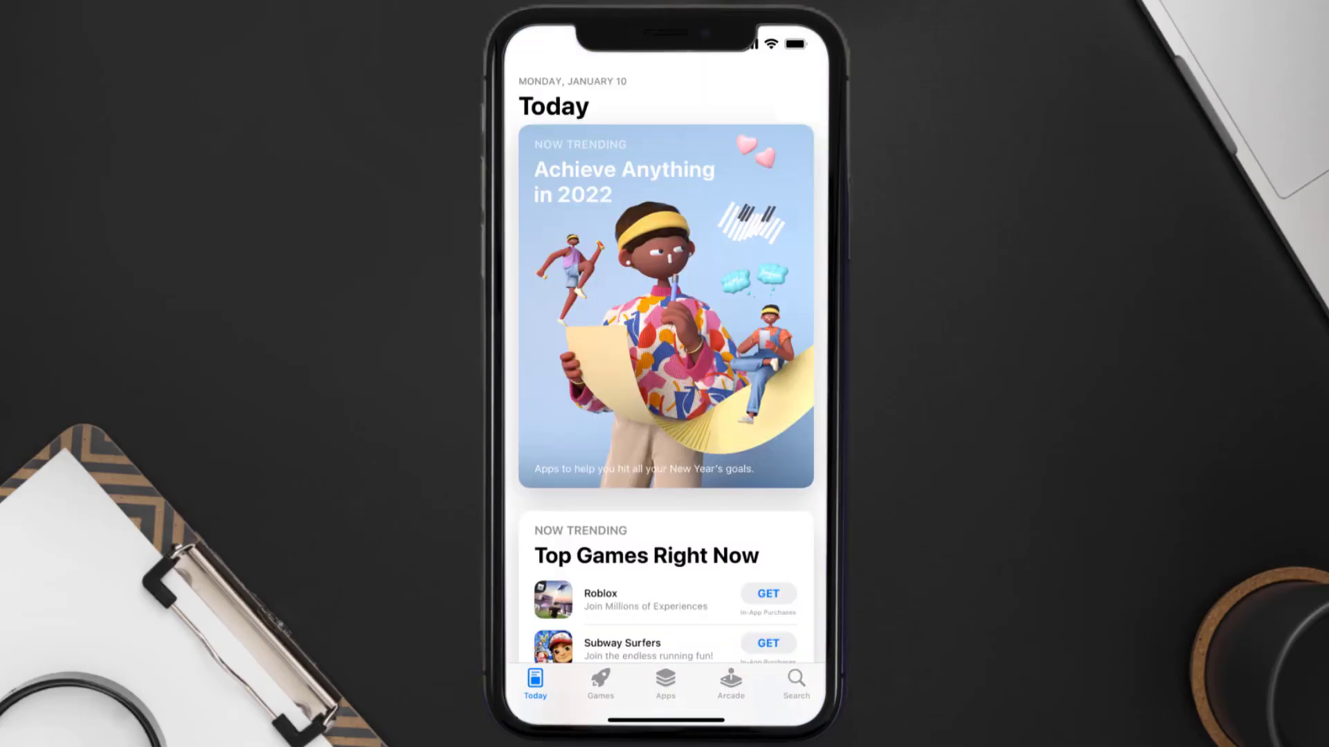
Step: Search 'freevee app' in the App Store and update Amazon Freevee
click(794, 682)
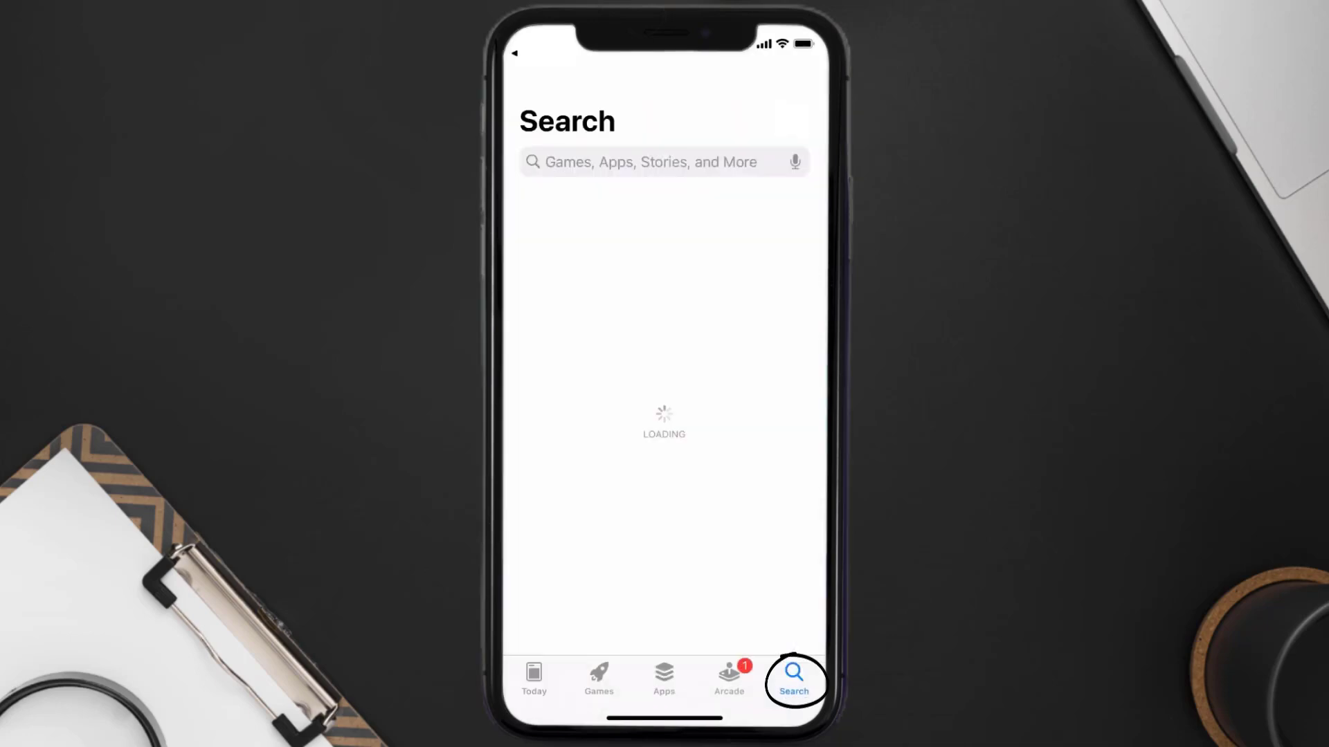
text(freevee app)
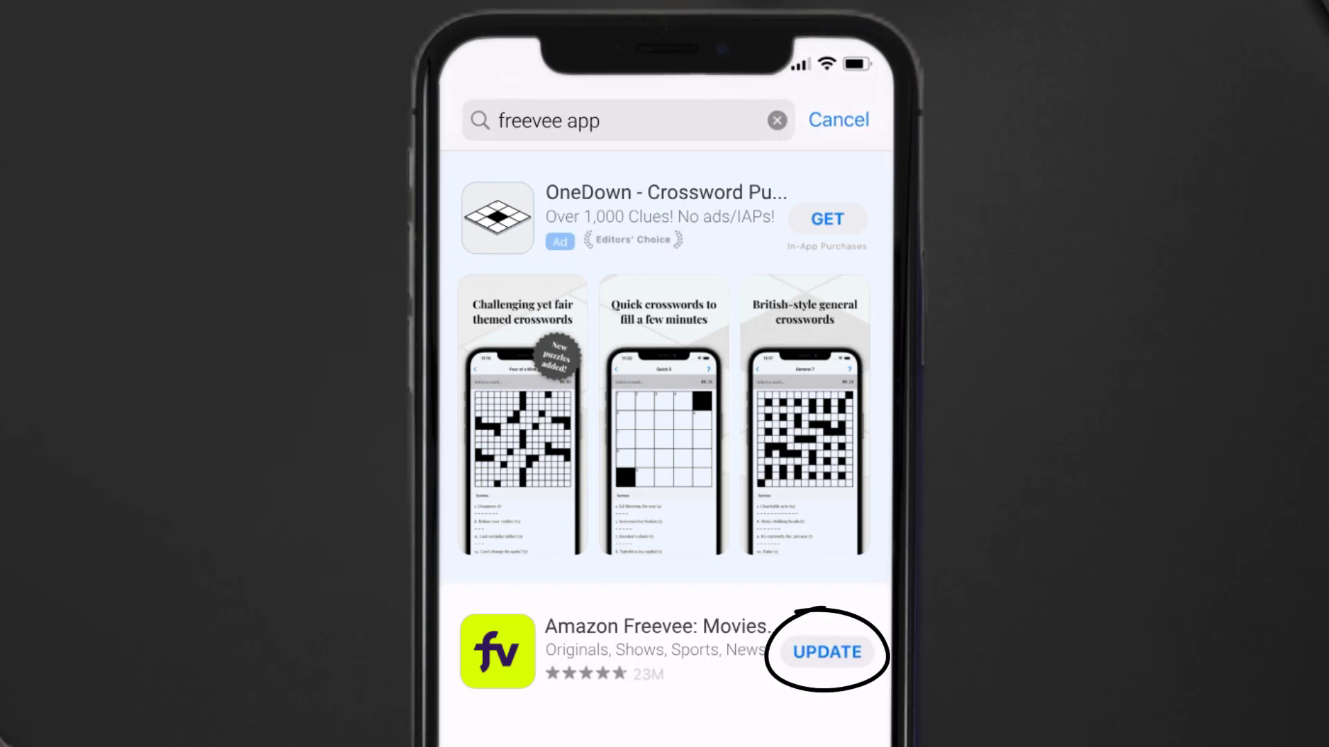
click(826, 652)
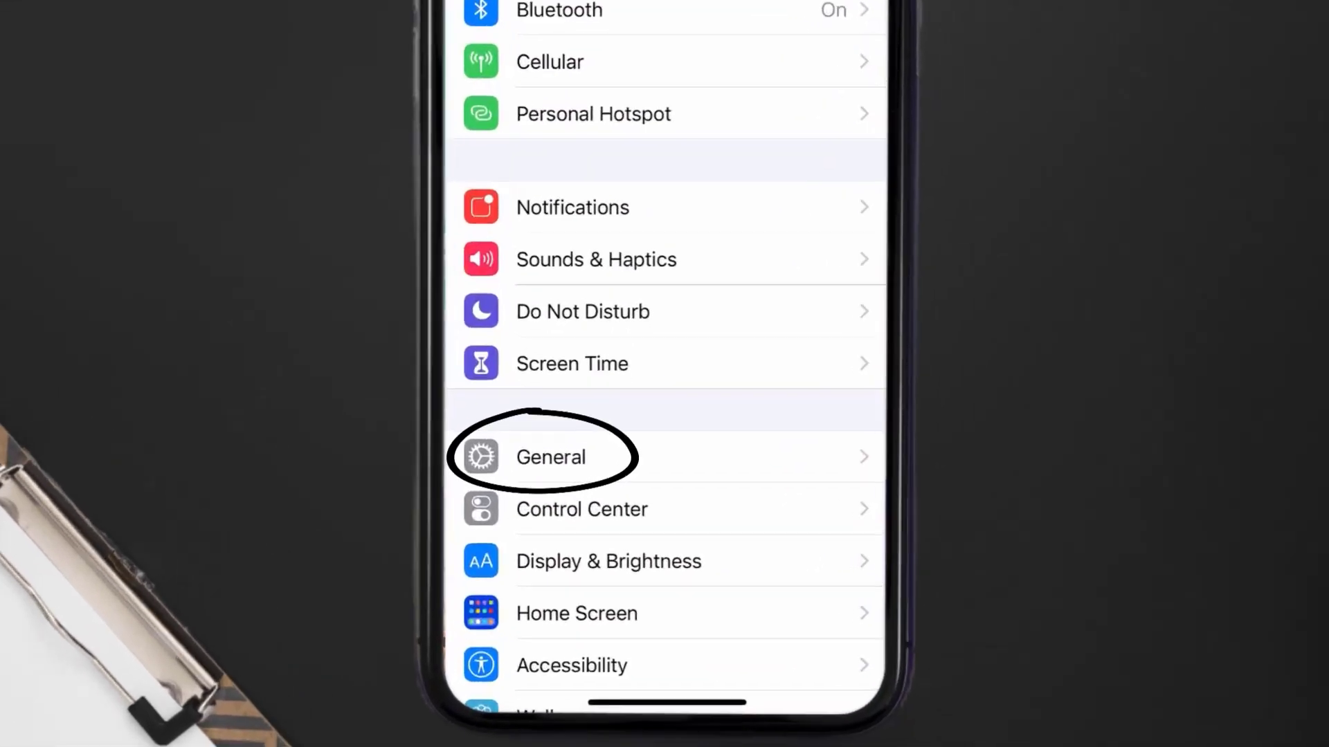
Step: Go through General and iPhone Storage to Amazon Freevee's storage details page
click(550, 457)
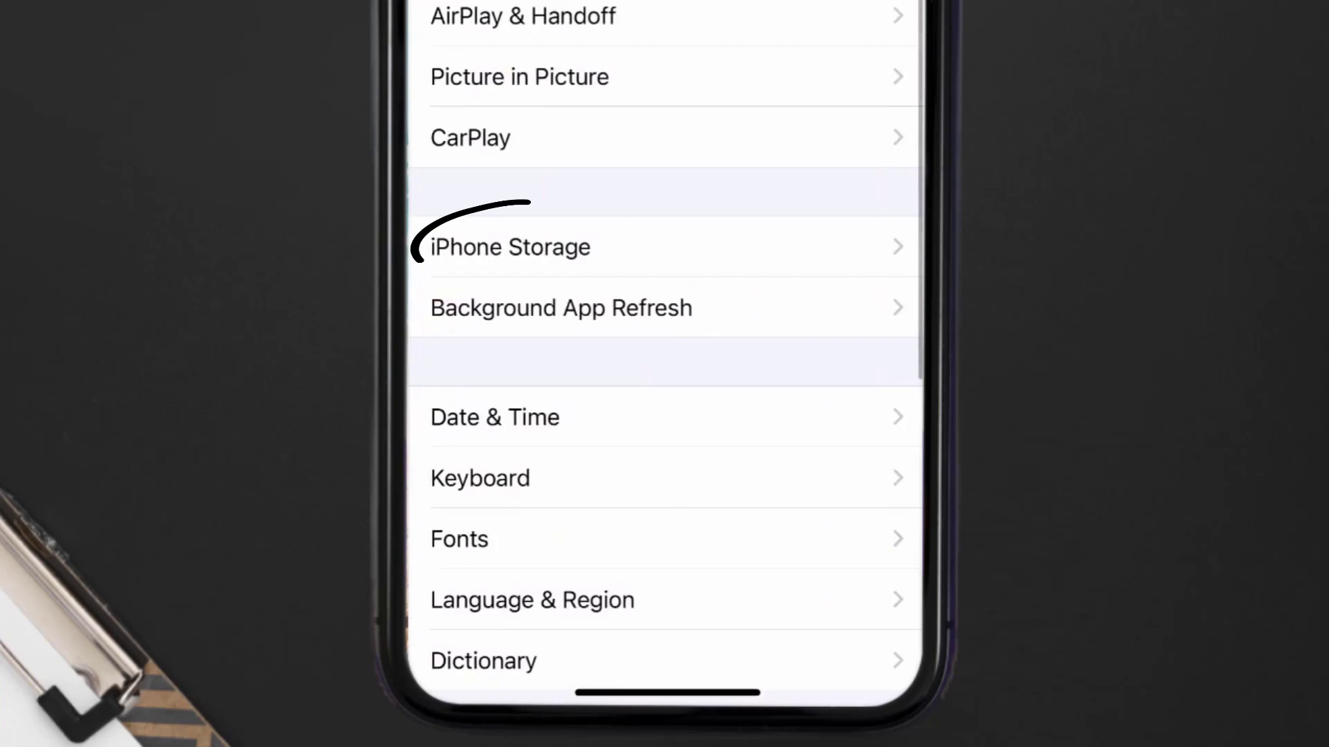
click(510, 247)
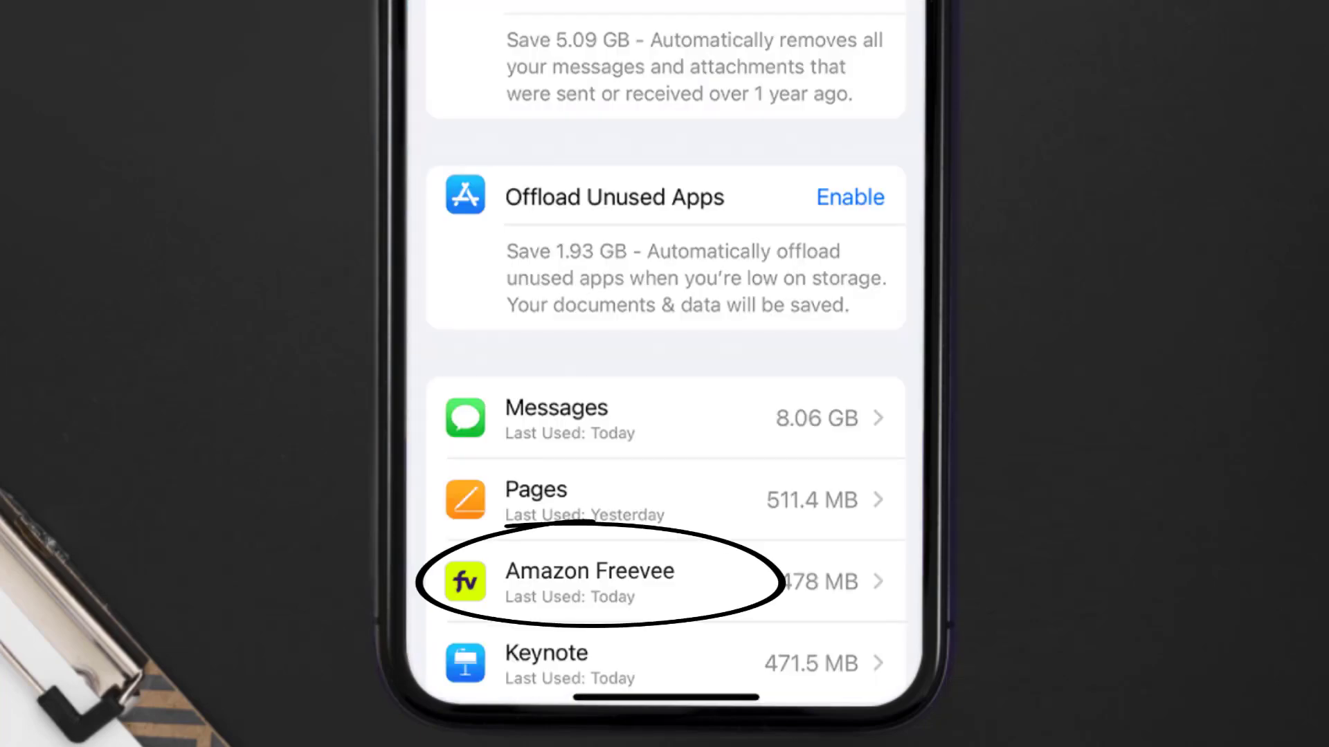
click(588, 581)
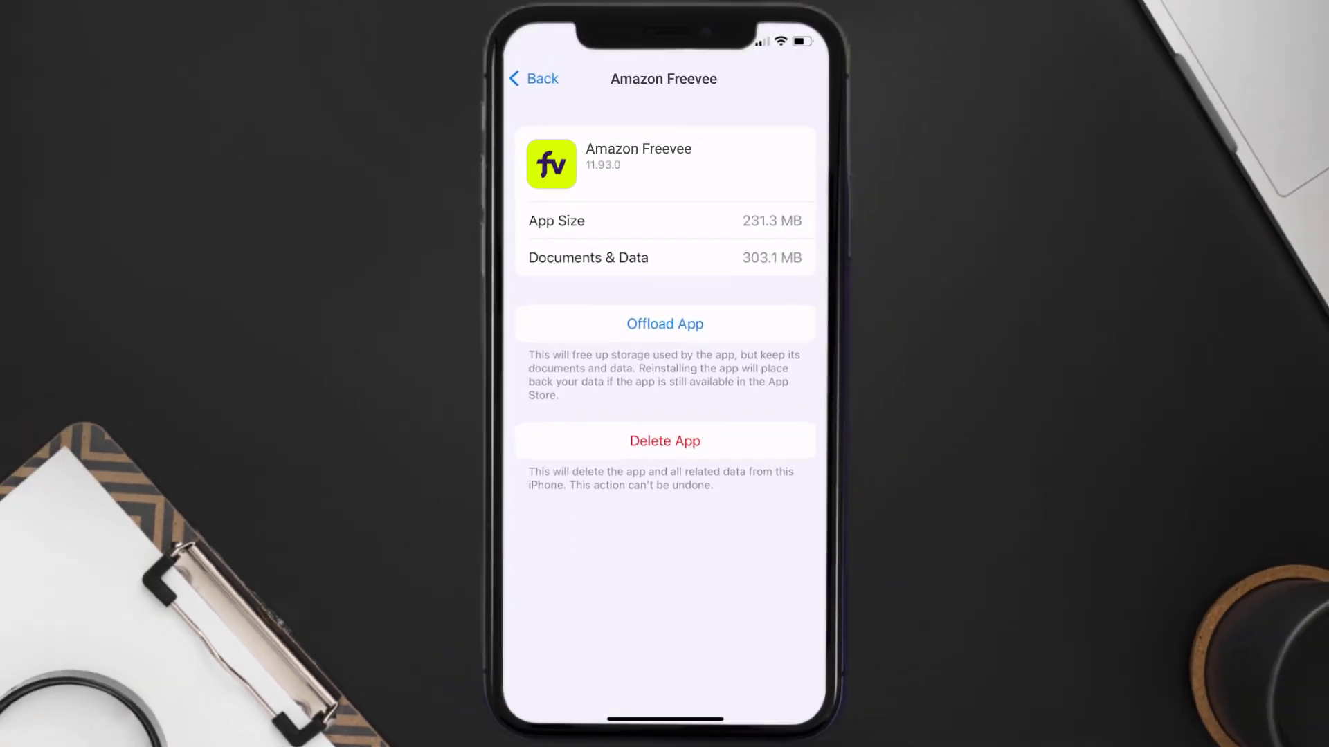
Step: Offload Amazon Freevee keeping its documents and data, then reinstall it
click(665, 324)
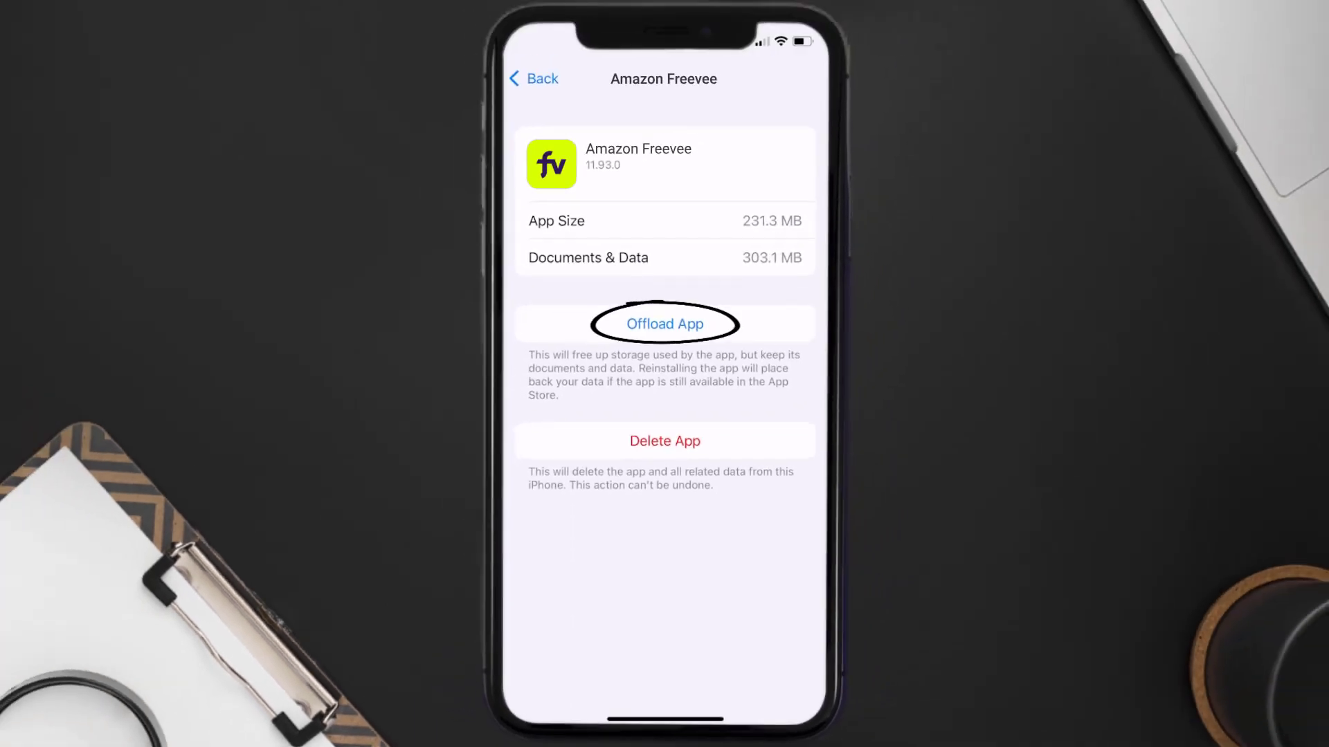
click(664, 324)
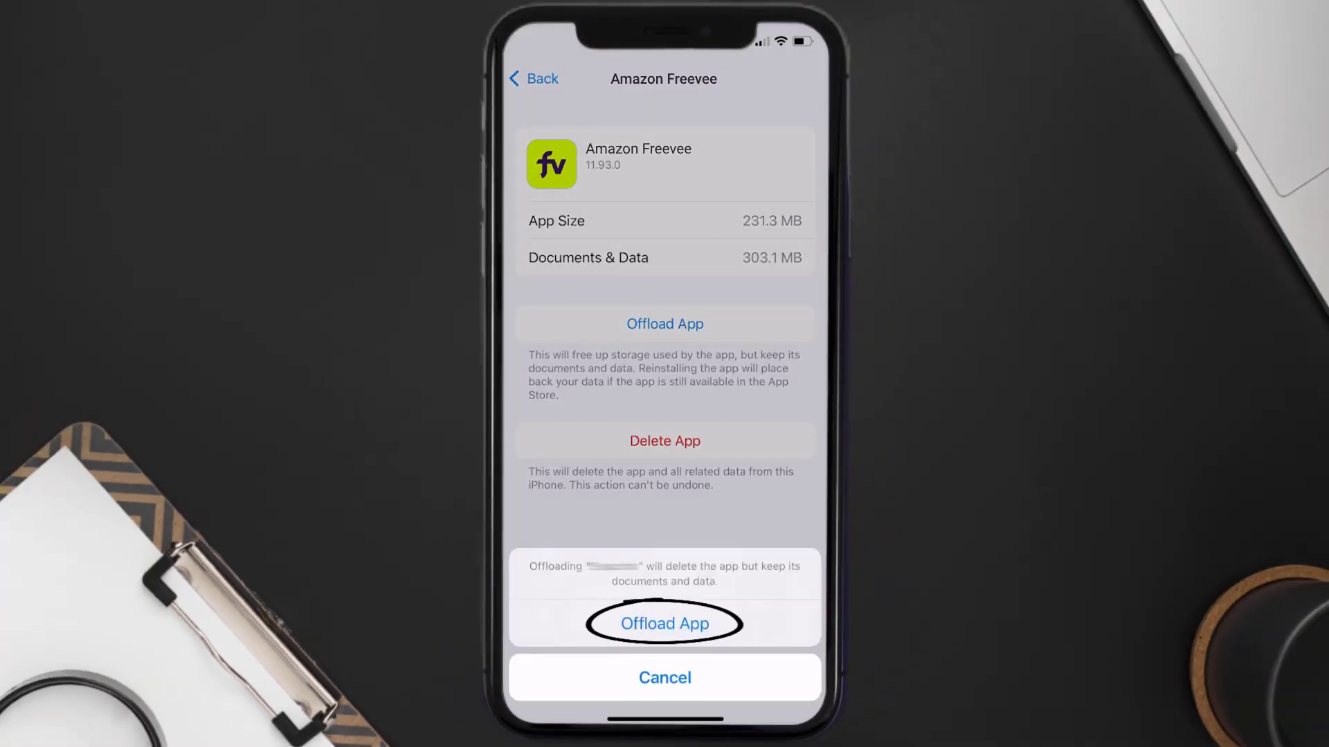
click(665, 623)
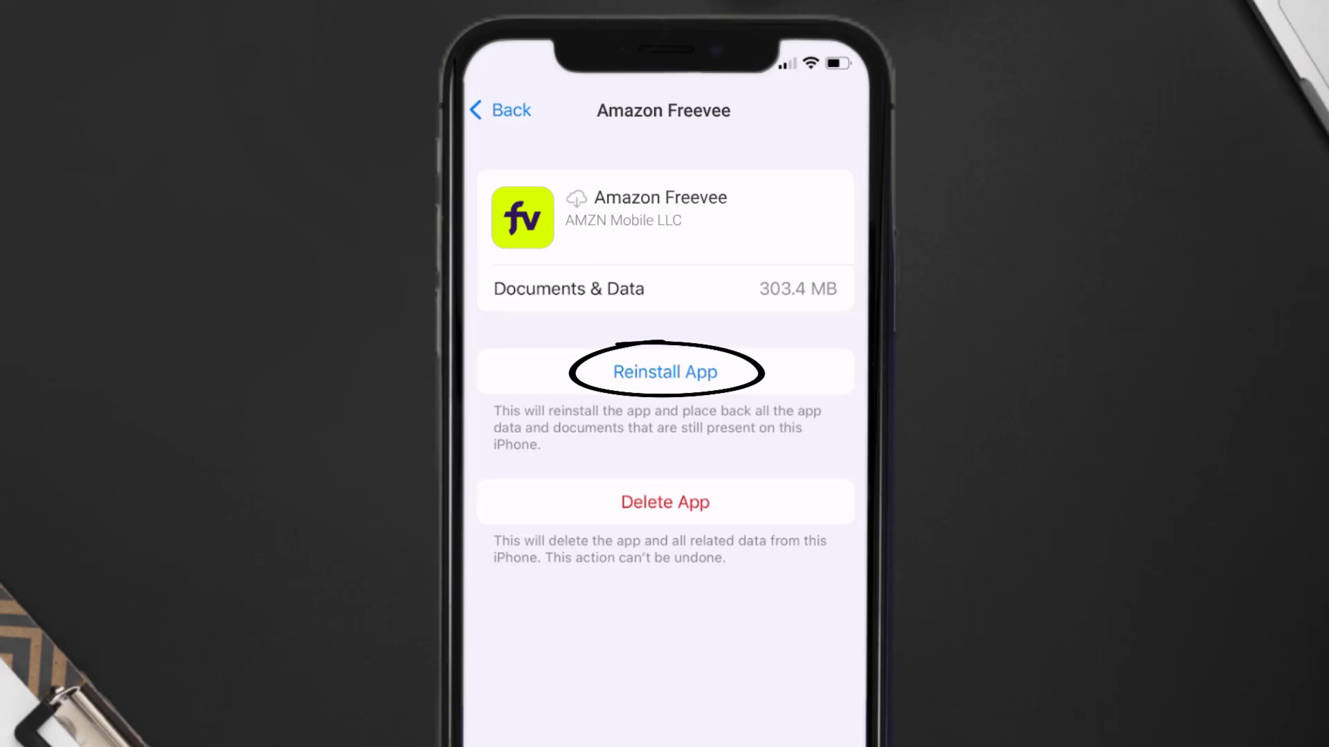
click(664, 370)
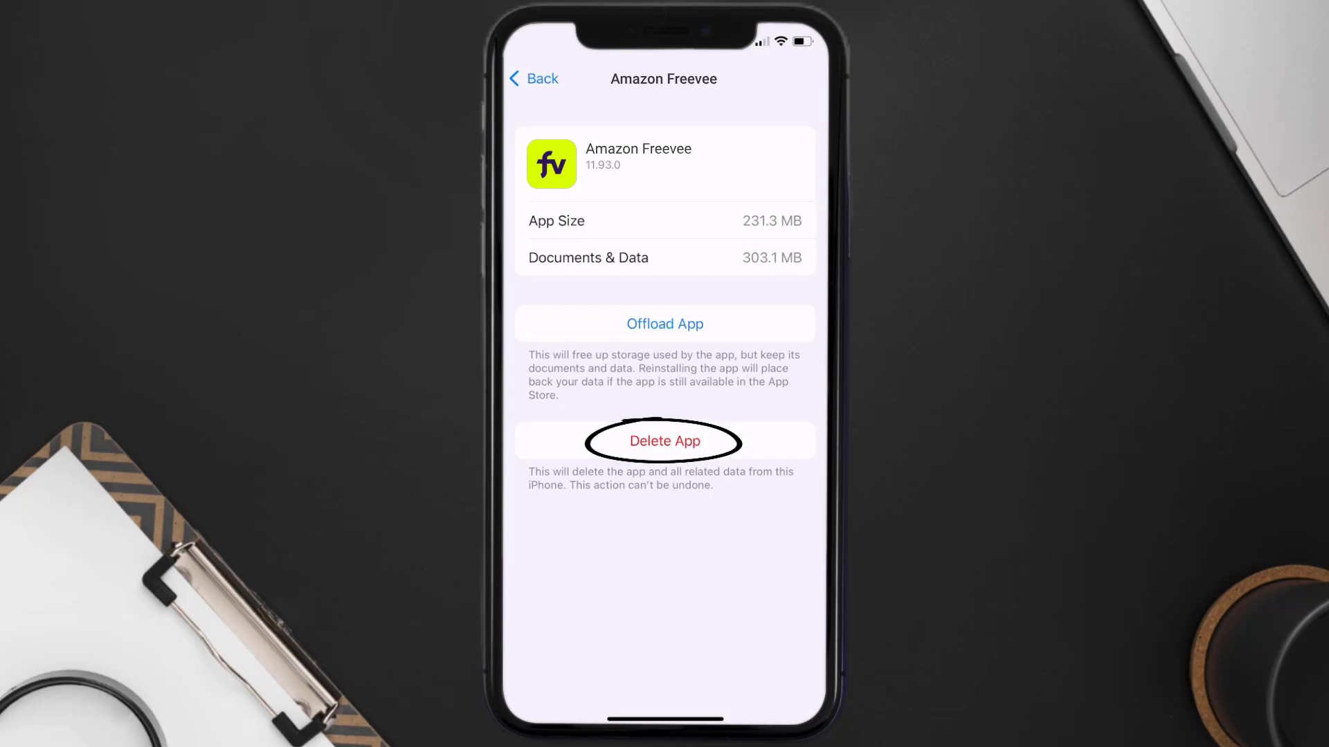
Step: Delete Amazon Freevee and all its data from the iPhone
click(665, 442)
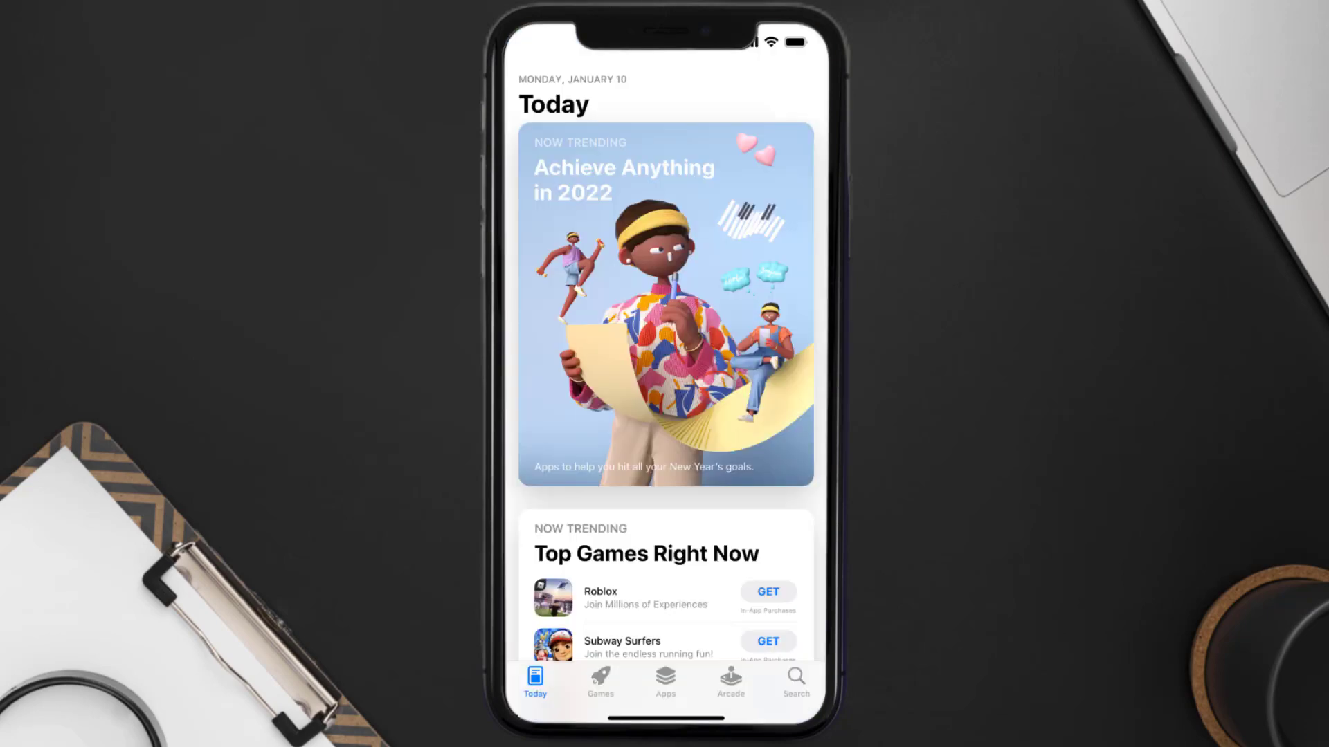
Step: Search 'freevee app' in the App Store and download Amazon Freevee again with GET
click(793, 682)
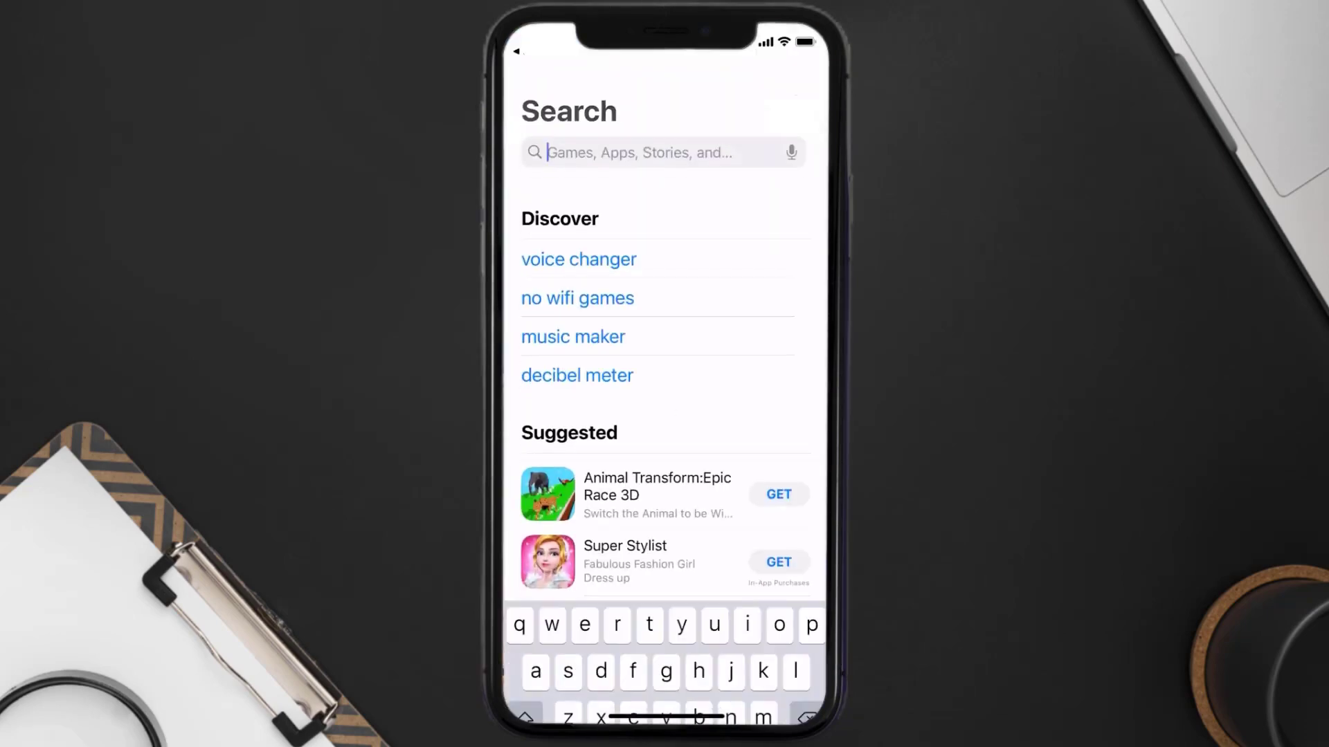
text(freevee app)
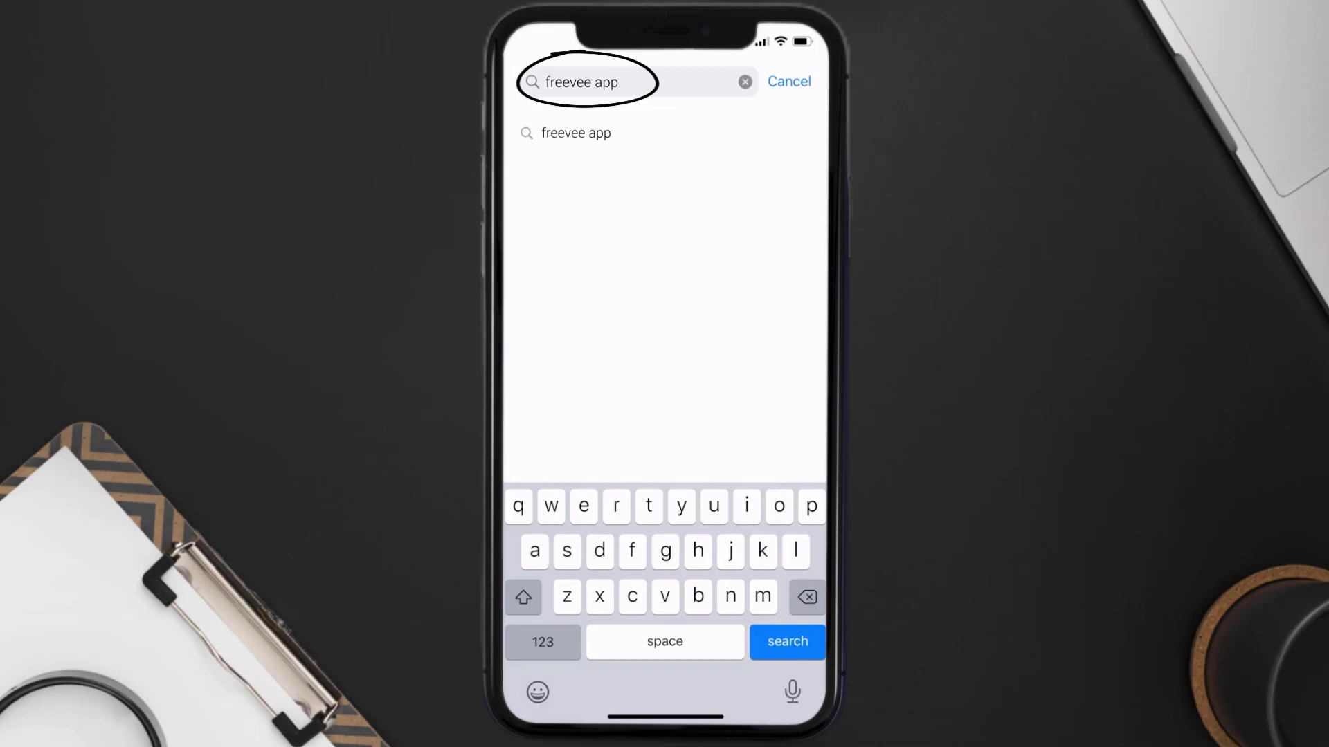
click(787, 641)
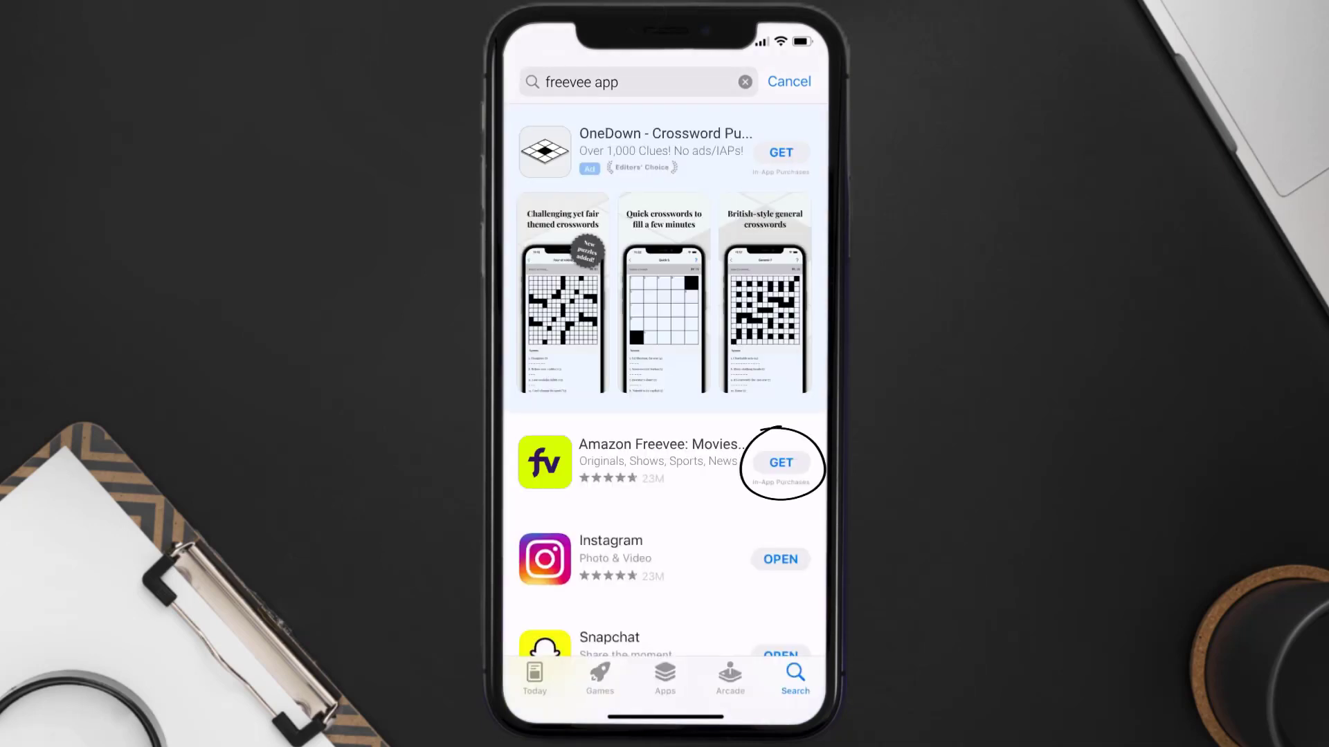
click(780, 462)
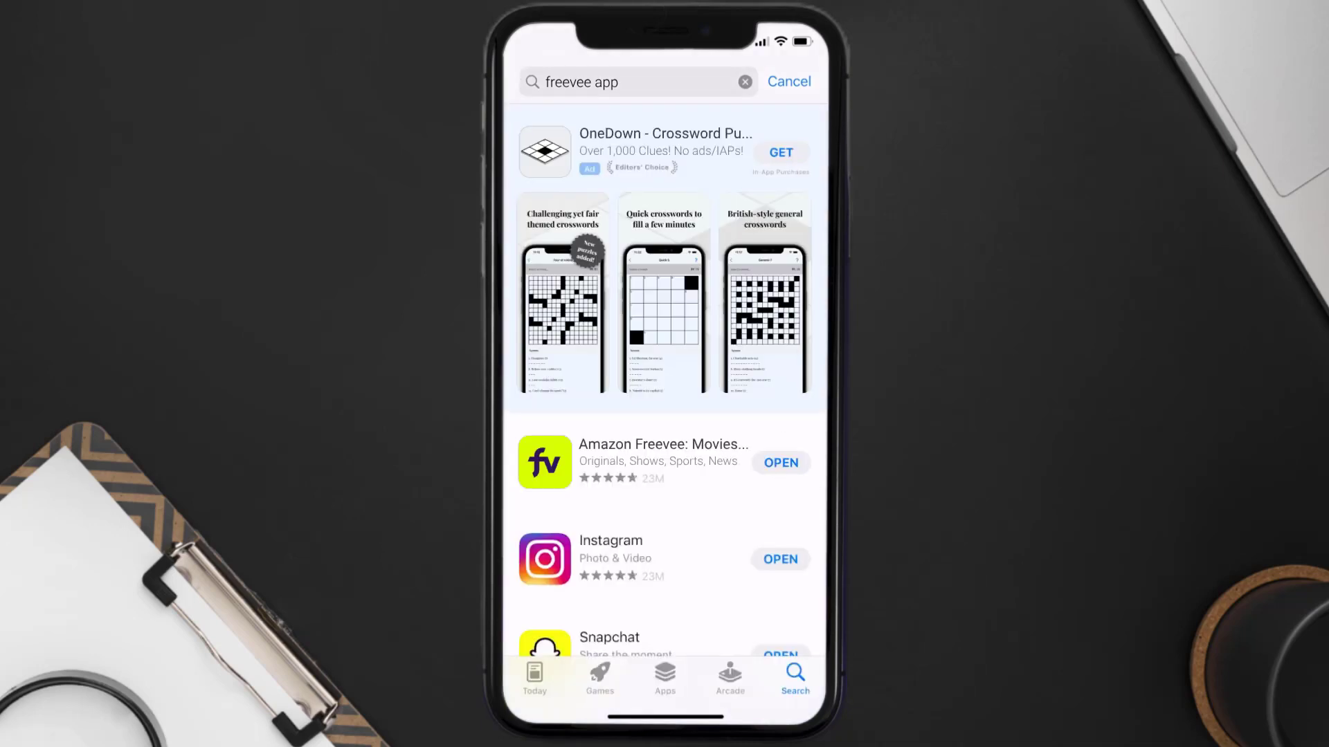